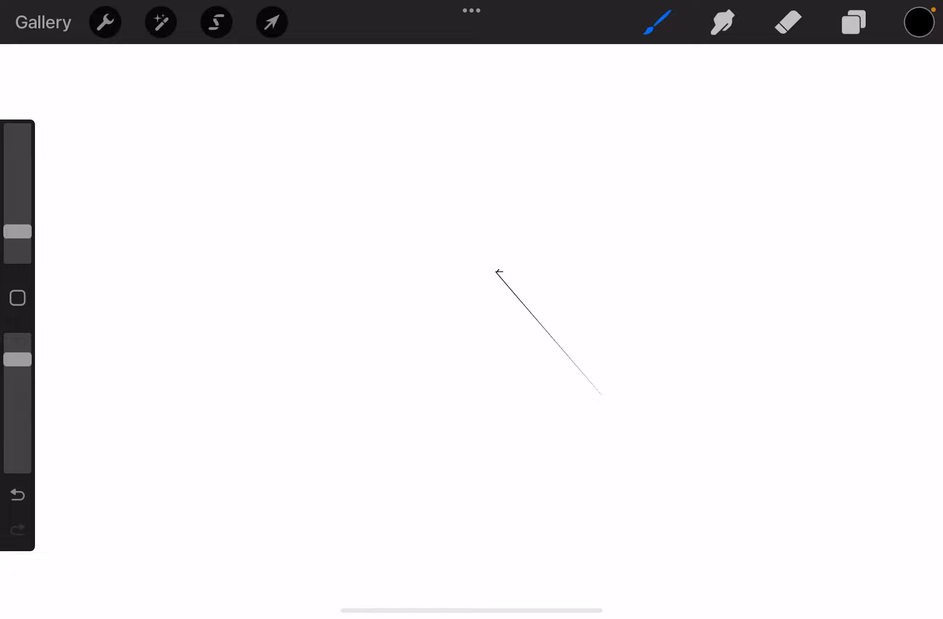
Undo the stray thin diagonal line to leave a blank canvas.
click(17, 494)
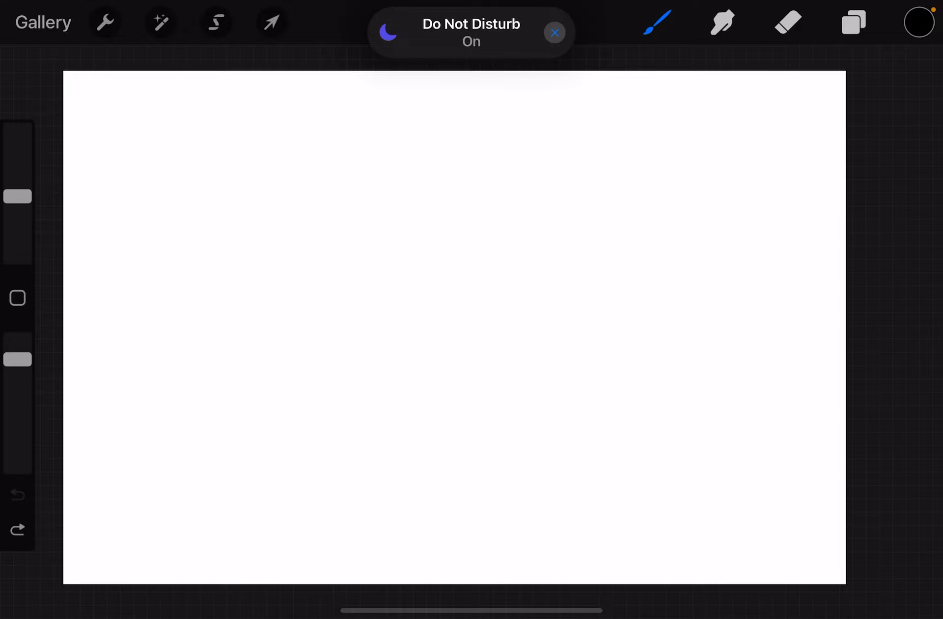
Draw a closed blobby elephant outline at top-left and give it a dot eye.
click(554, 32)
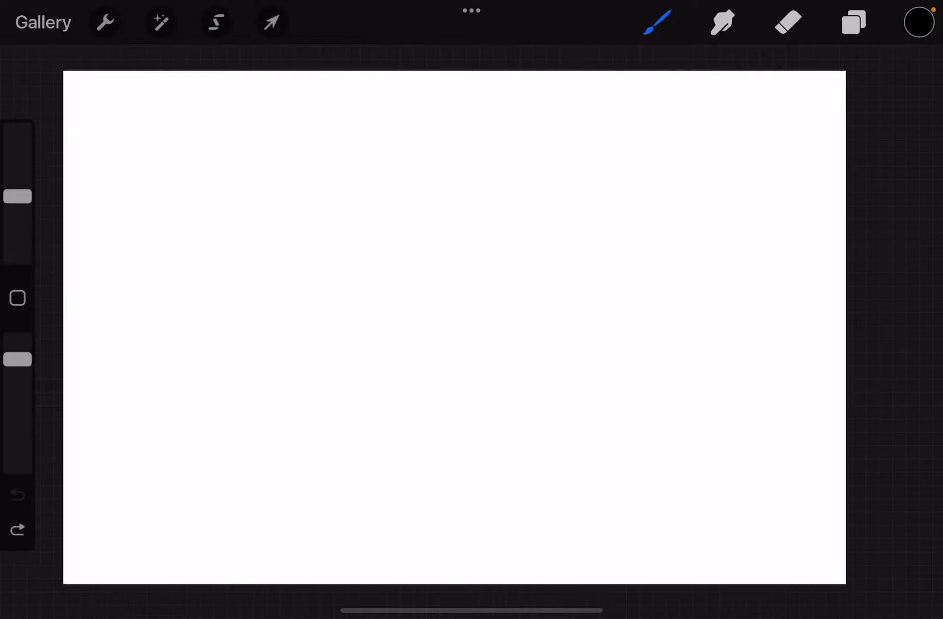
drag(145, 108, 136, 142)
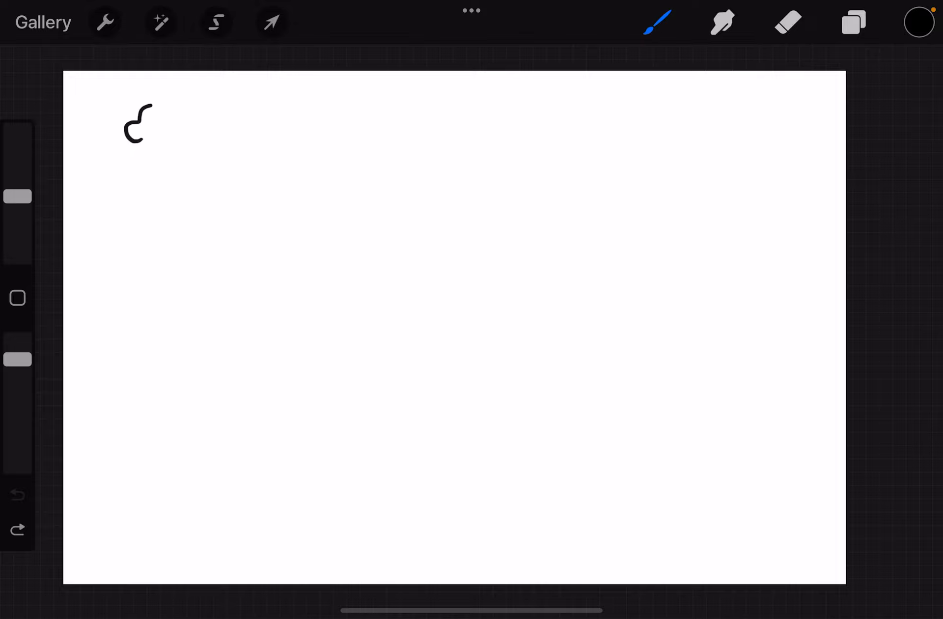
drag(144, 108, 186, 129)
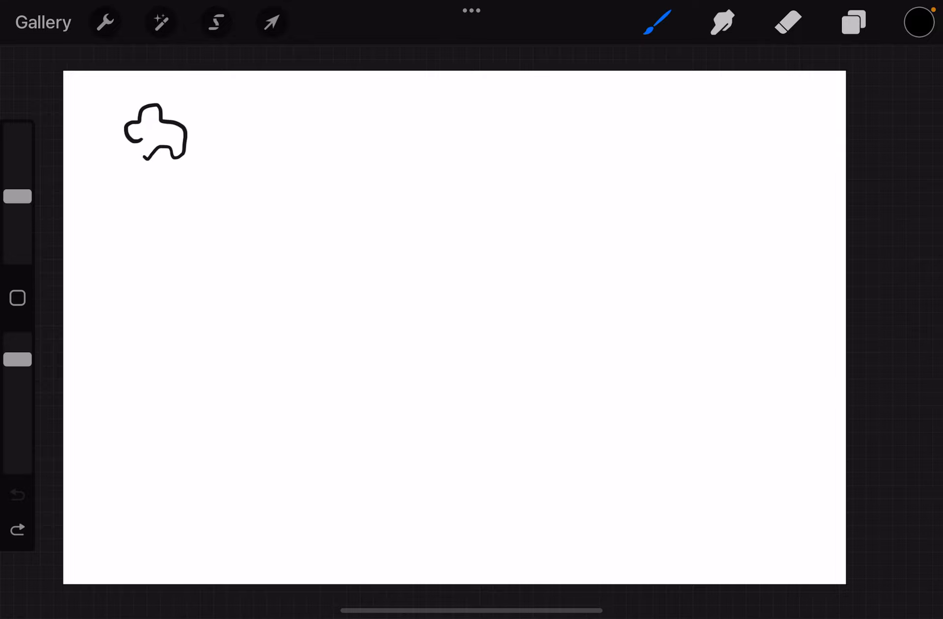
click(17, 494)
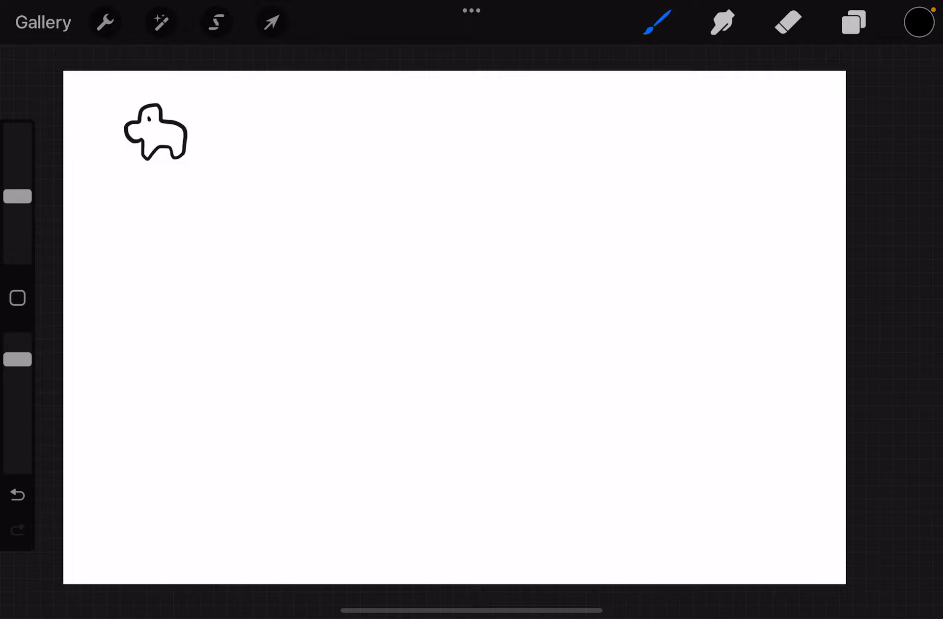
Draw four more blob animal outlines across the top row, three with dot eyes.
click(265, 112)
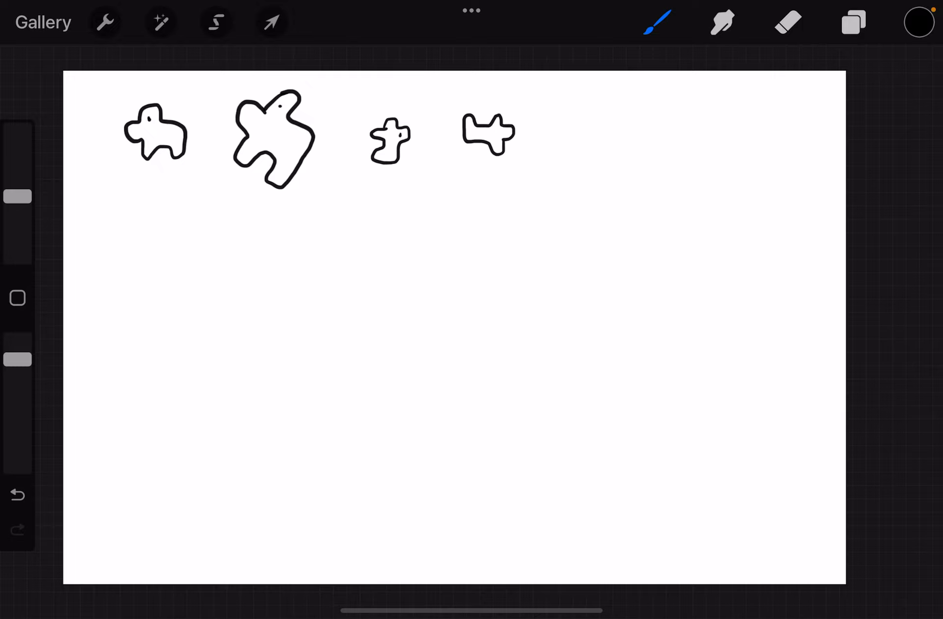
click(498, 136)
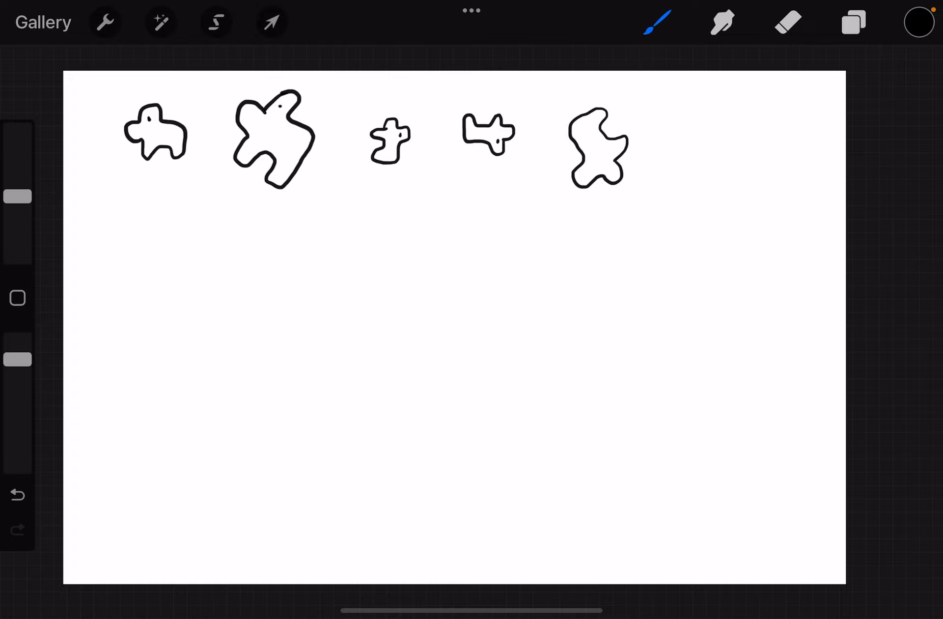
Add a sixth eyed animal to the top row and sketch five blob animals in row two.
click(593, 169)
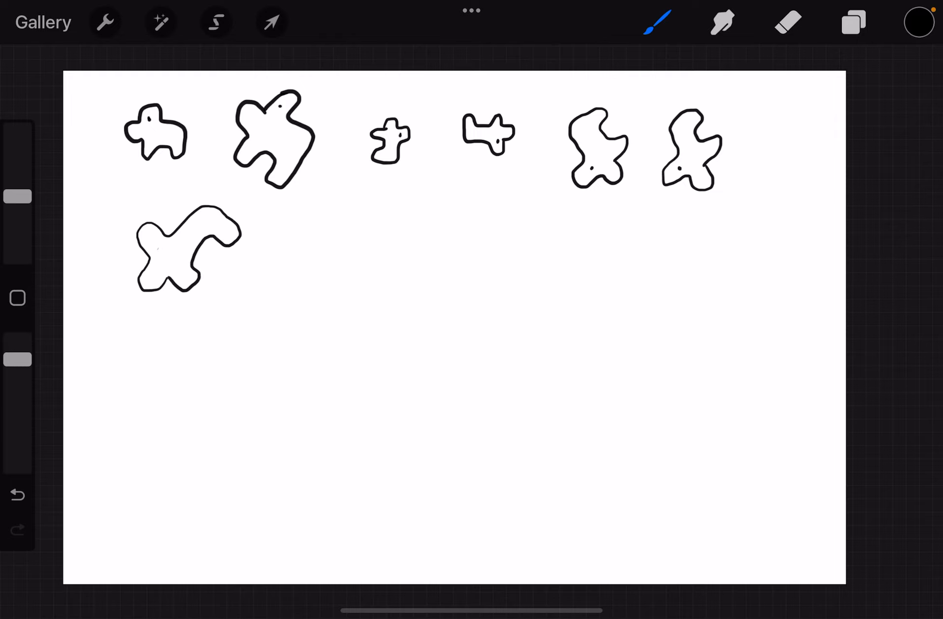
click(151, 242)
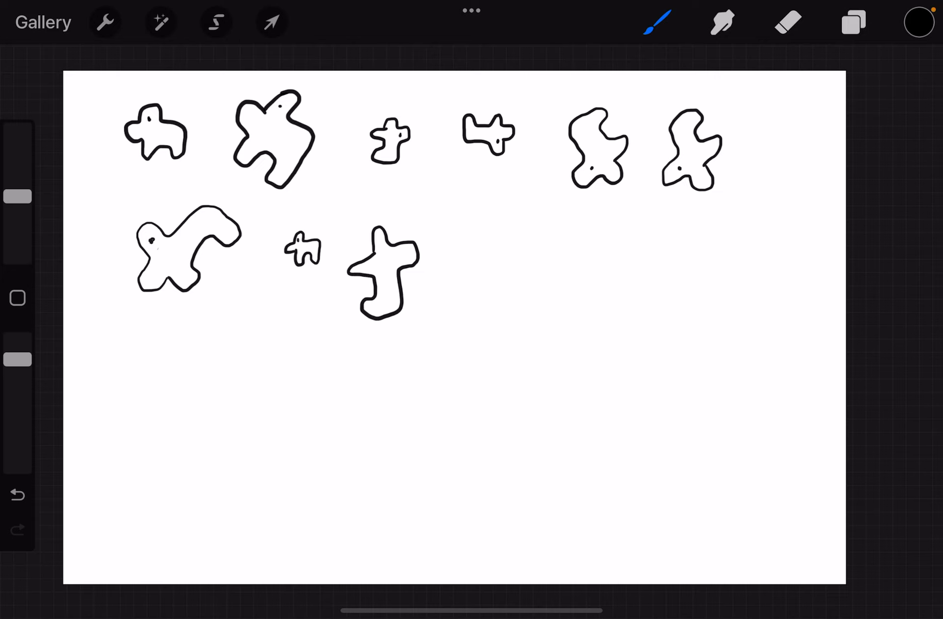
click(397, 255)
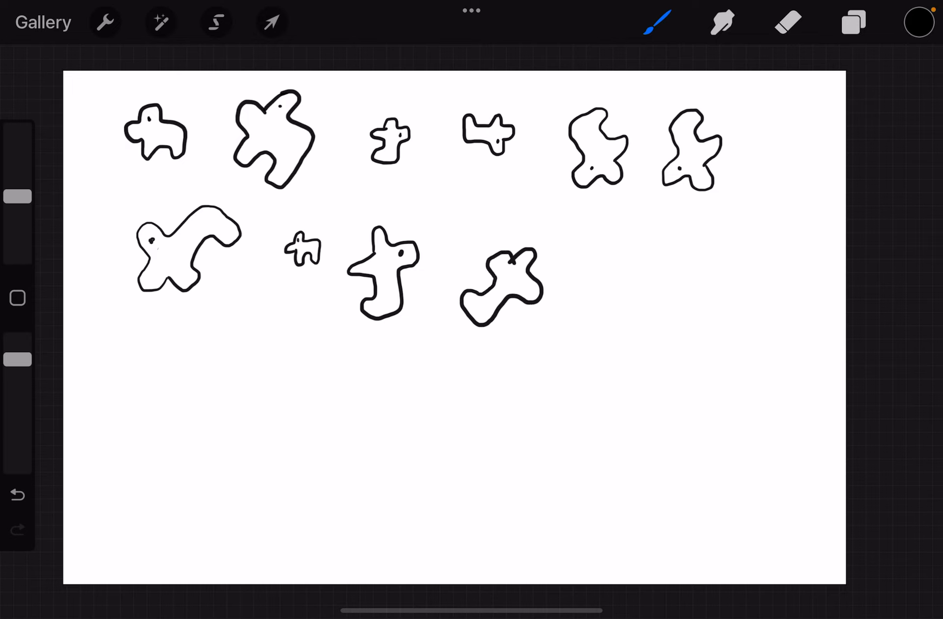
click(525, 283)
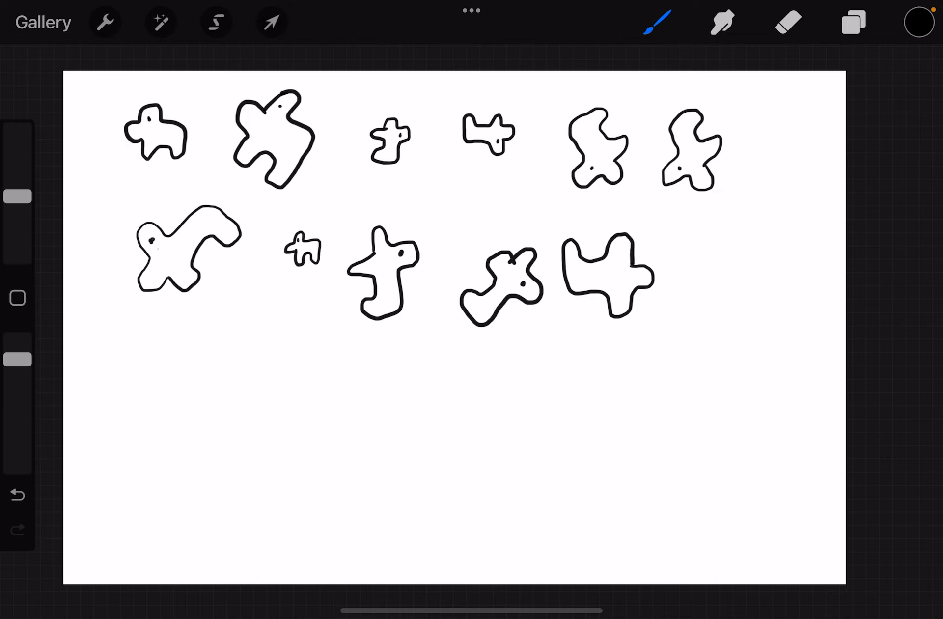
Add a sixth second-row animal, four eyed third-row animals, and three ghost shapes below.
click(623, 294)
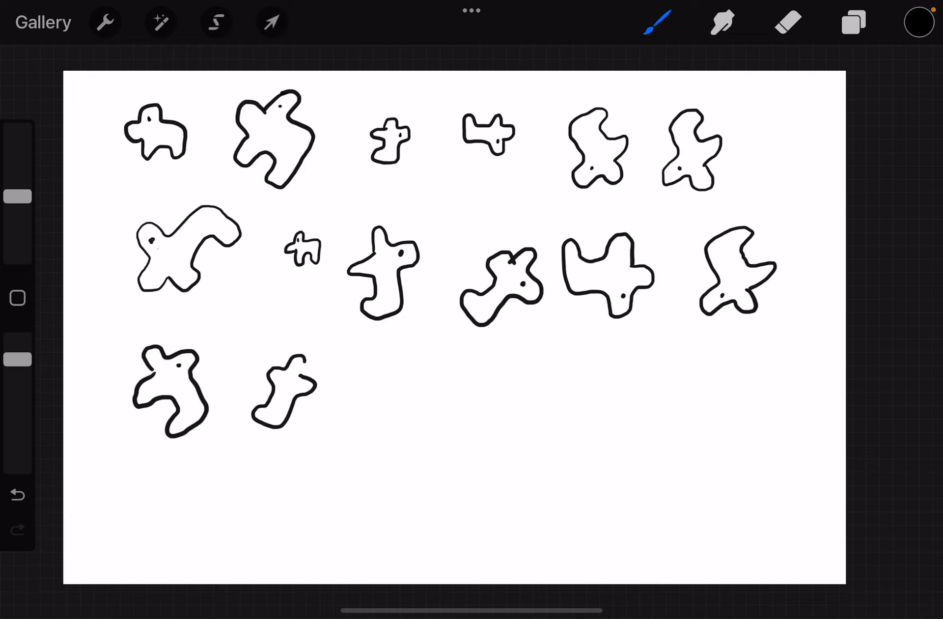
click(298, 382)
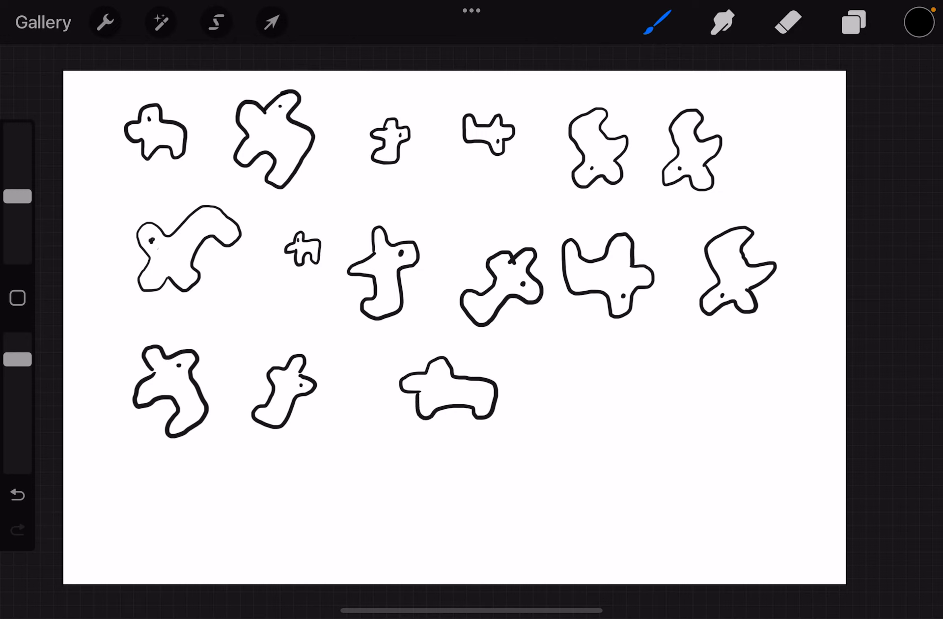
click(439, 371)
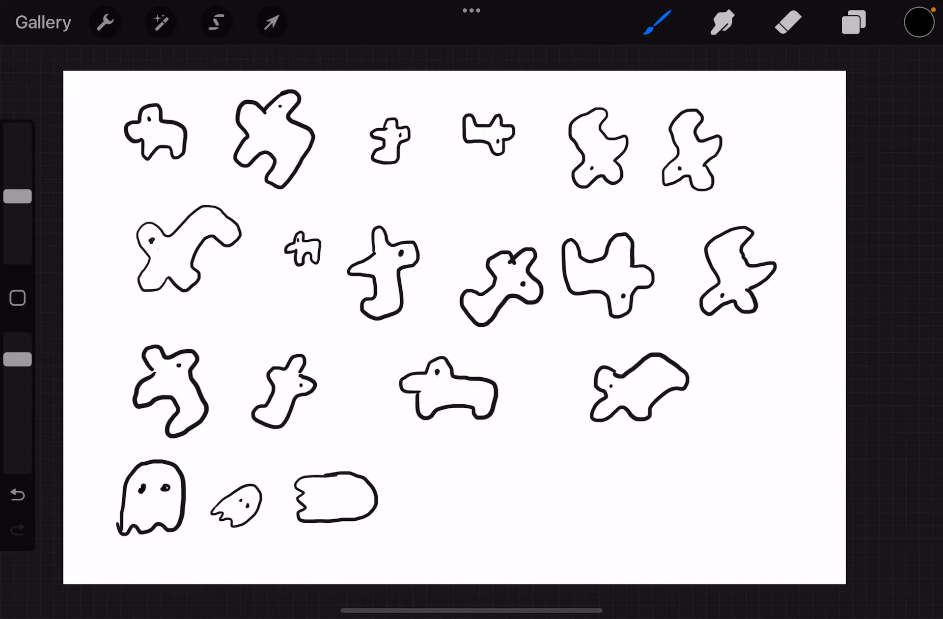
Draw three more ghost outlines along the bottom and give all six ghosts dot eyes.
click(345, 489)
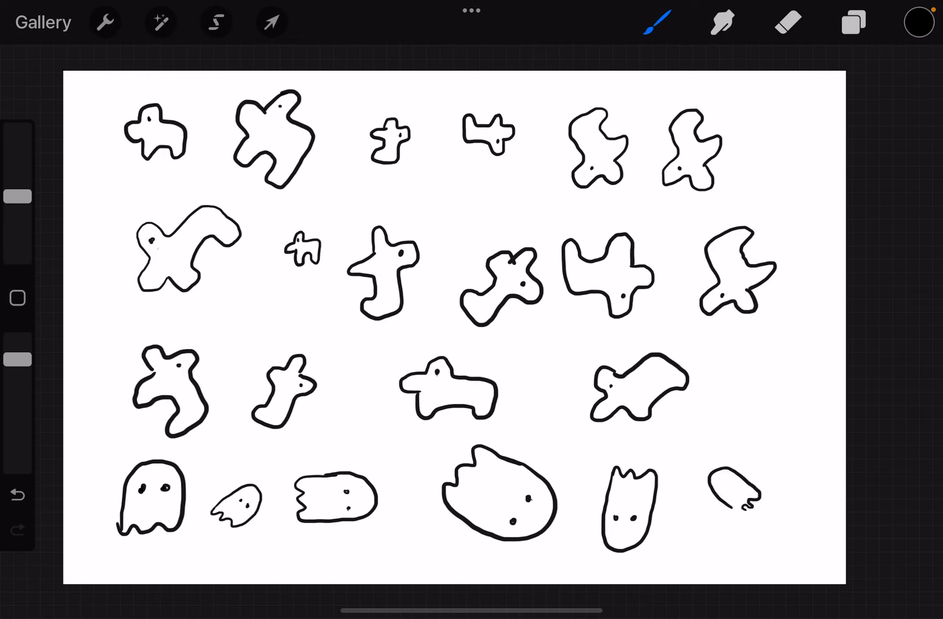
click(737, 491)
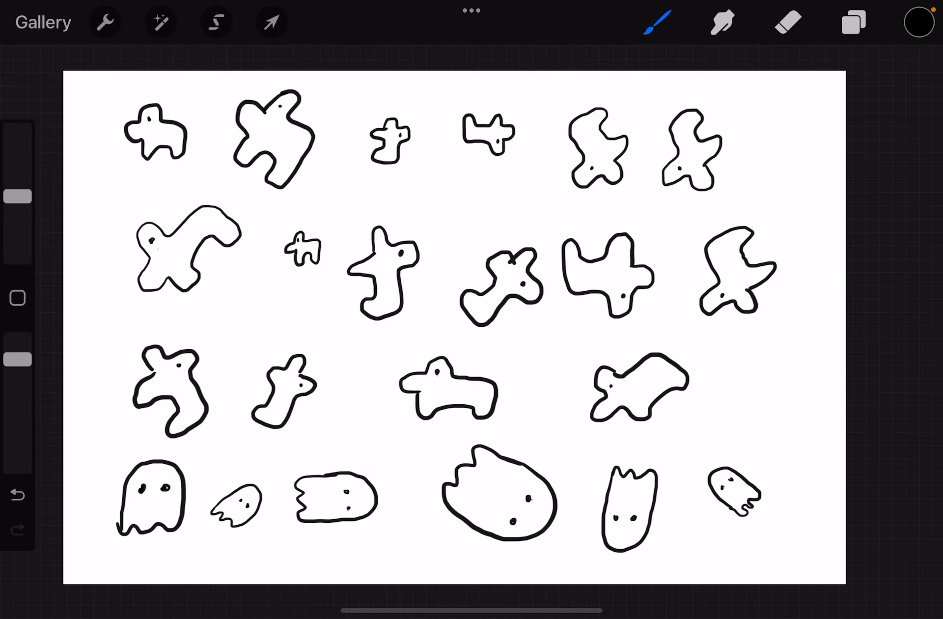